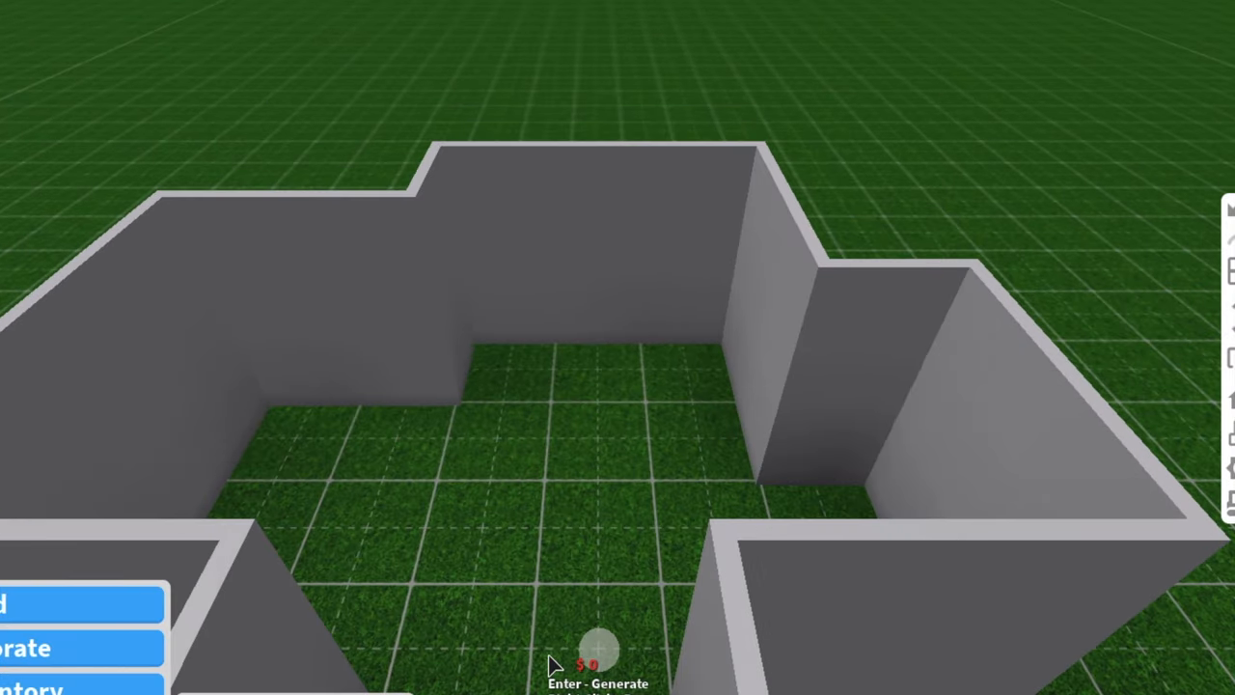
- Generate the grey tiled ground floor and place a wooden staircase inside the house
key("Return")
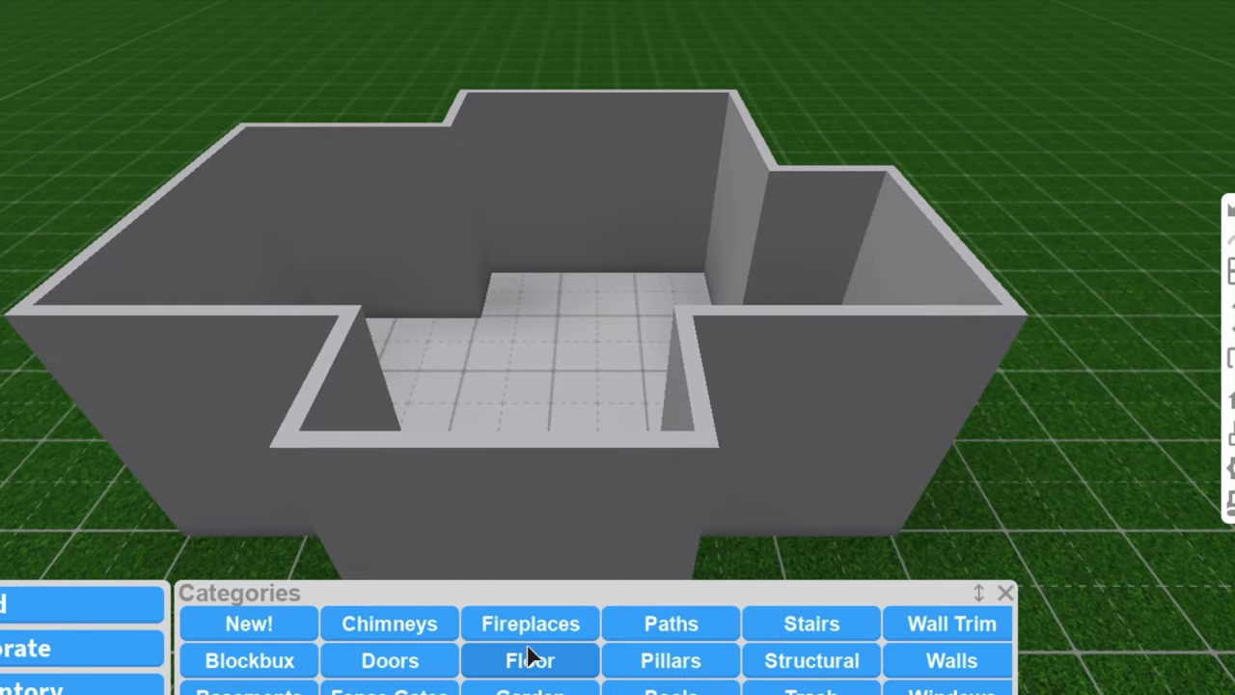
left_click(529, 660)
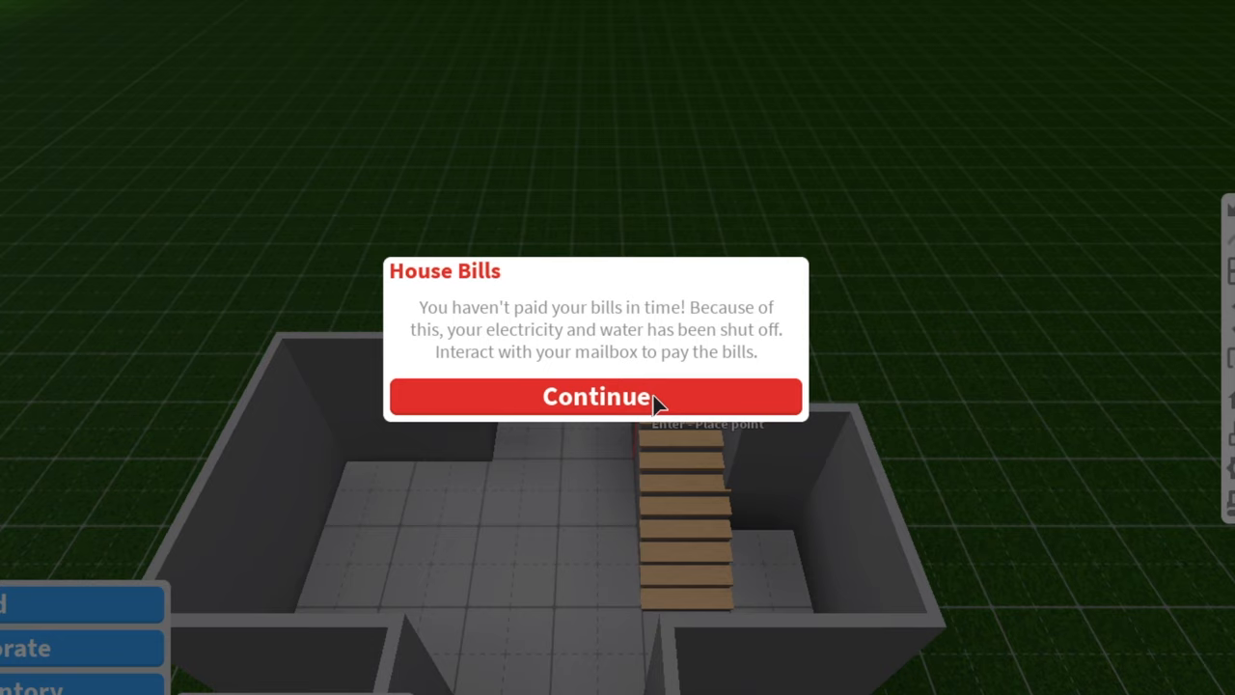
- Dismiss the unpaid bills notice before drawing the flat top
left_click(596, 396)
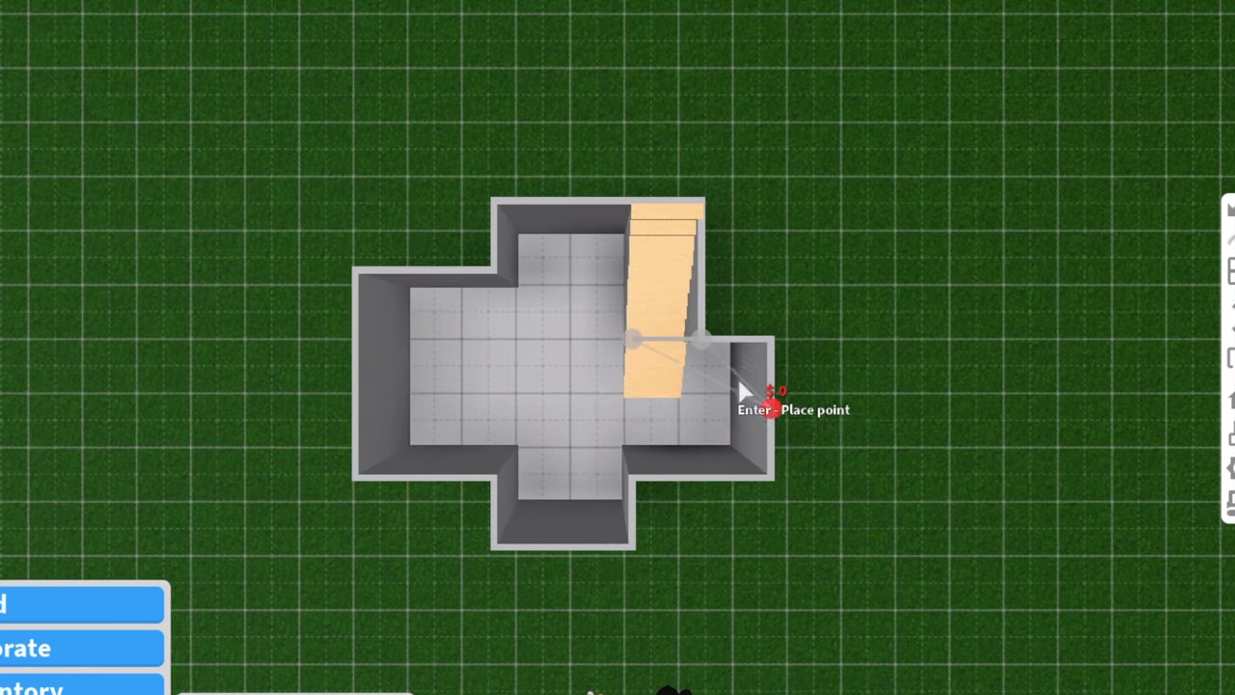
mouse_move(767, 342)
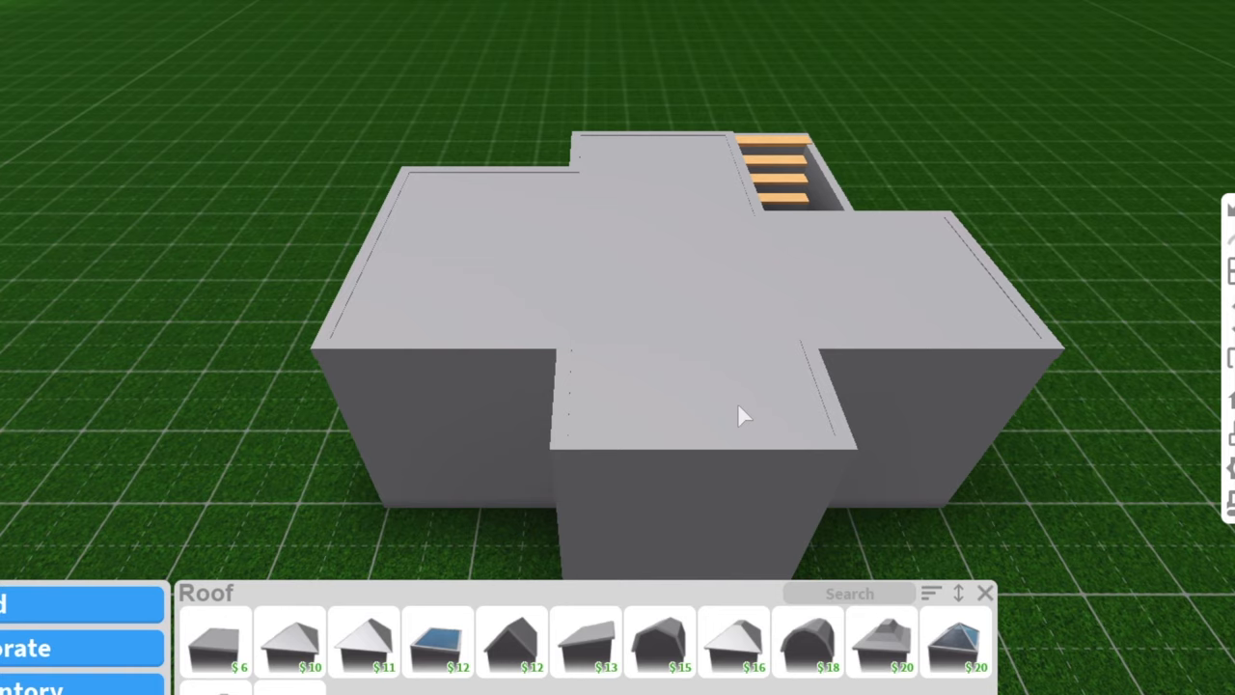
mouse_move(437, 642)
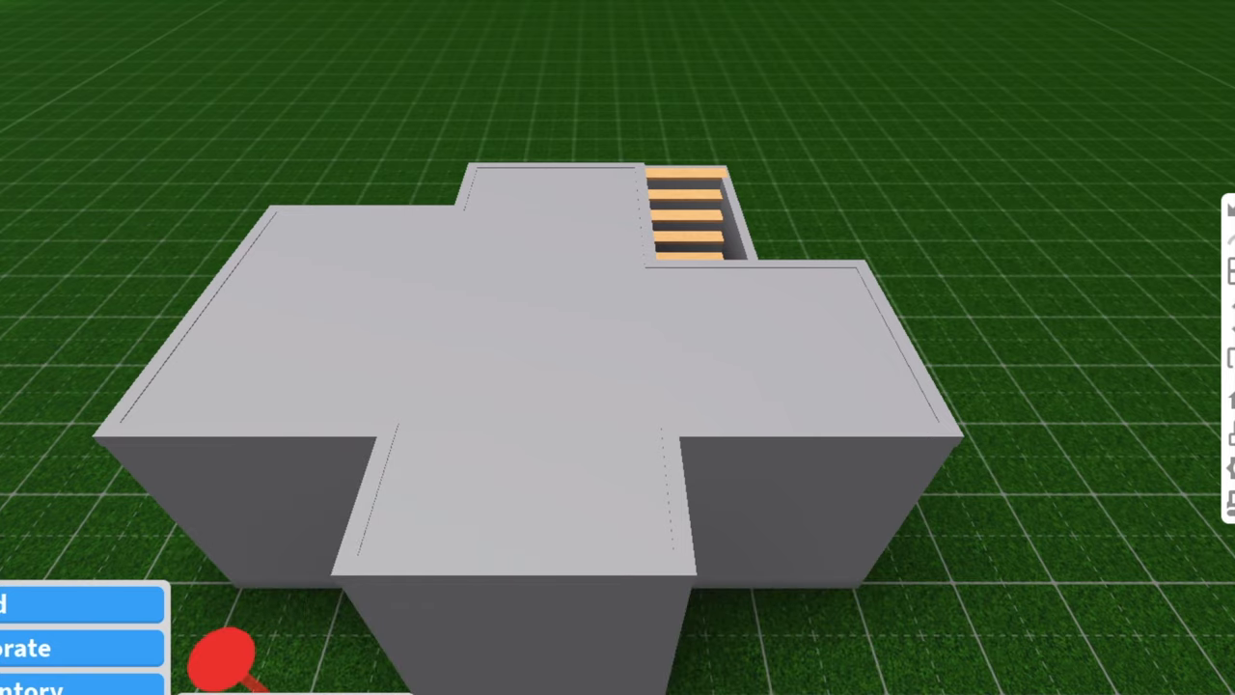
mouse_move(415, 661)
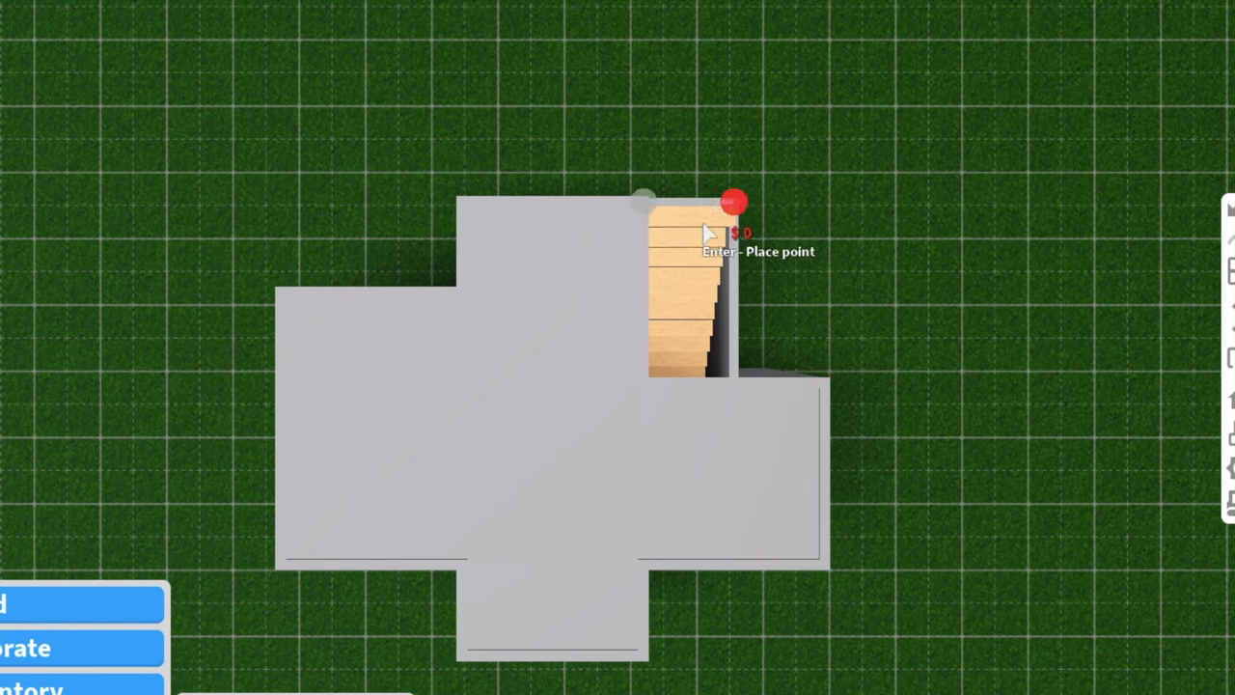
- Place a corner point of the roof outline over the flat top
left_click(821, 384)
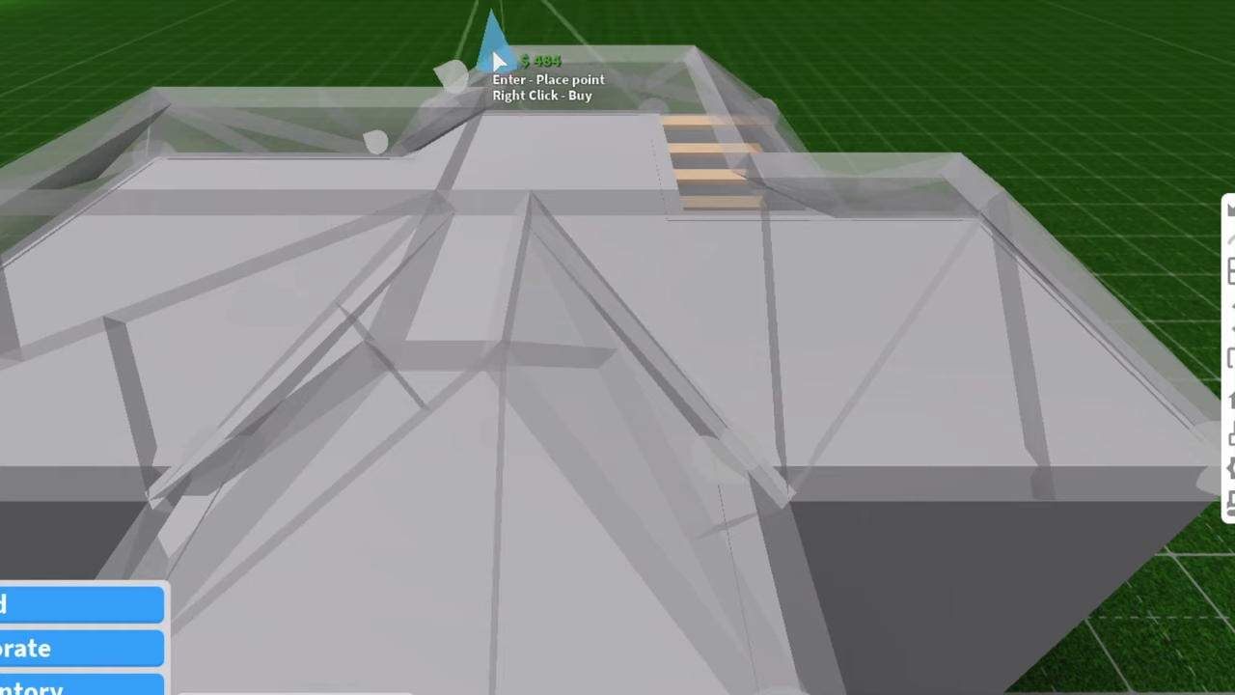
mouse_move(516, 66)
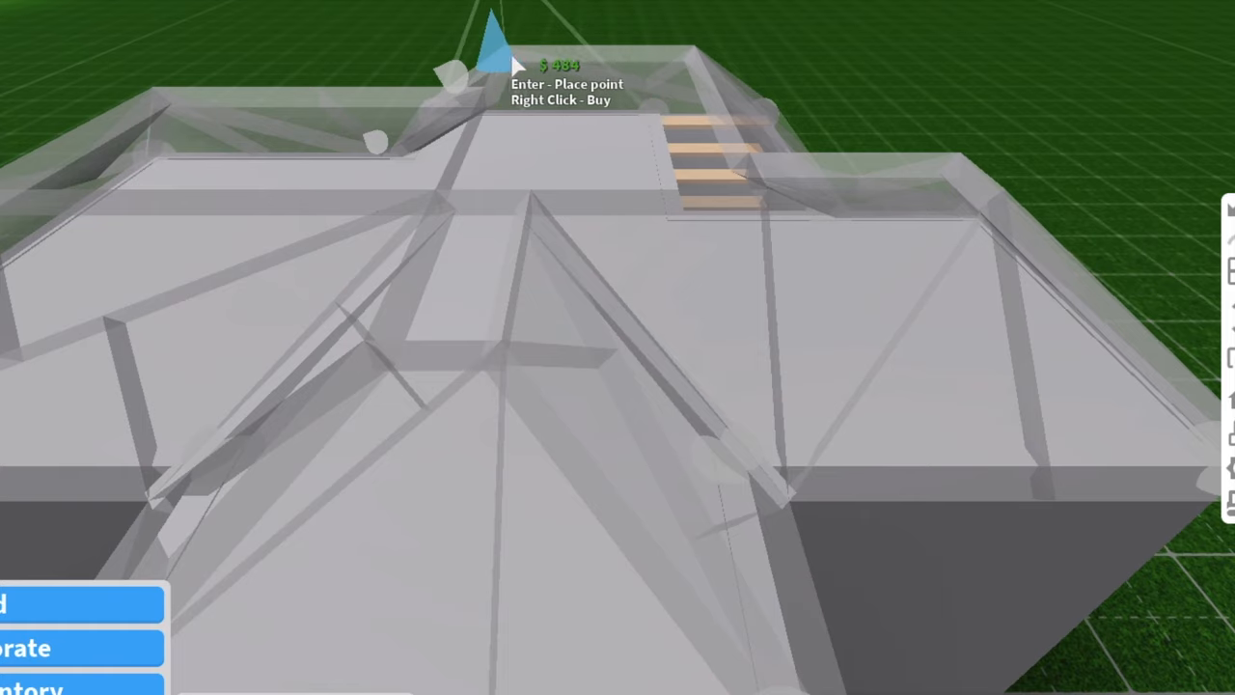
mouse_move(502, 61)
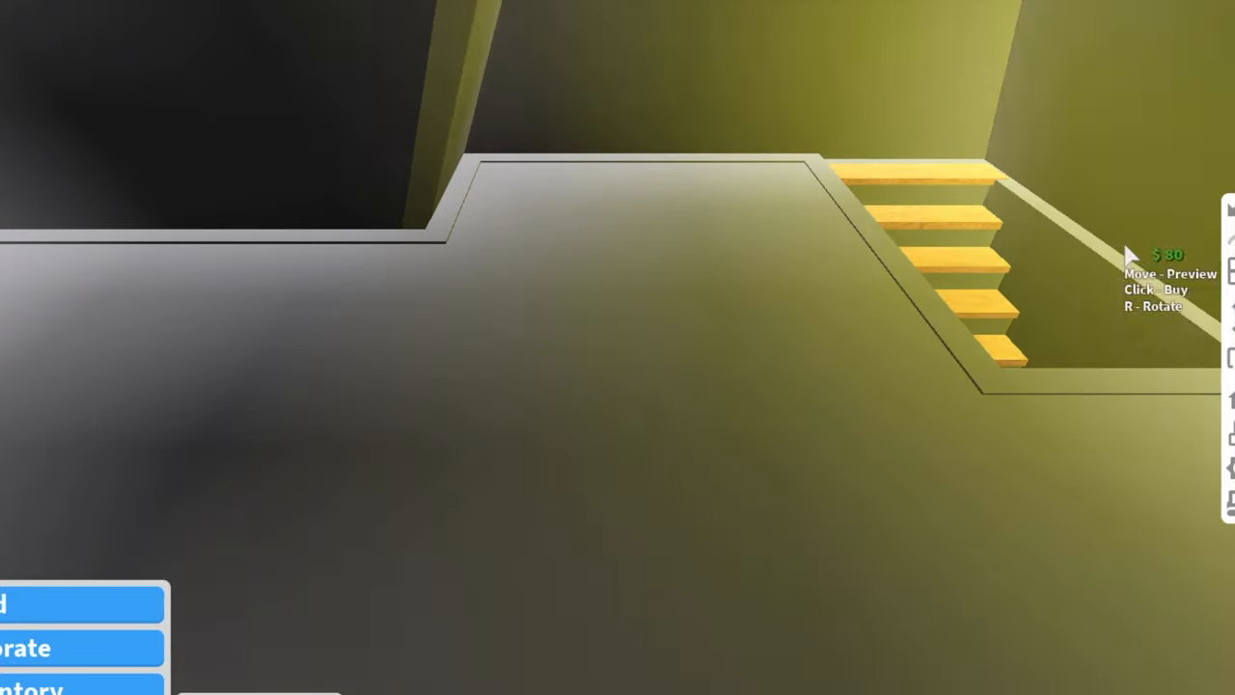
mouse_move(540, 183)
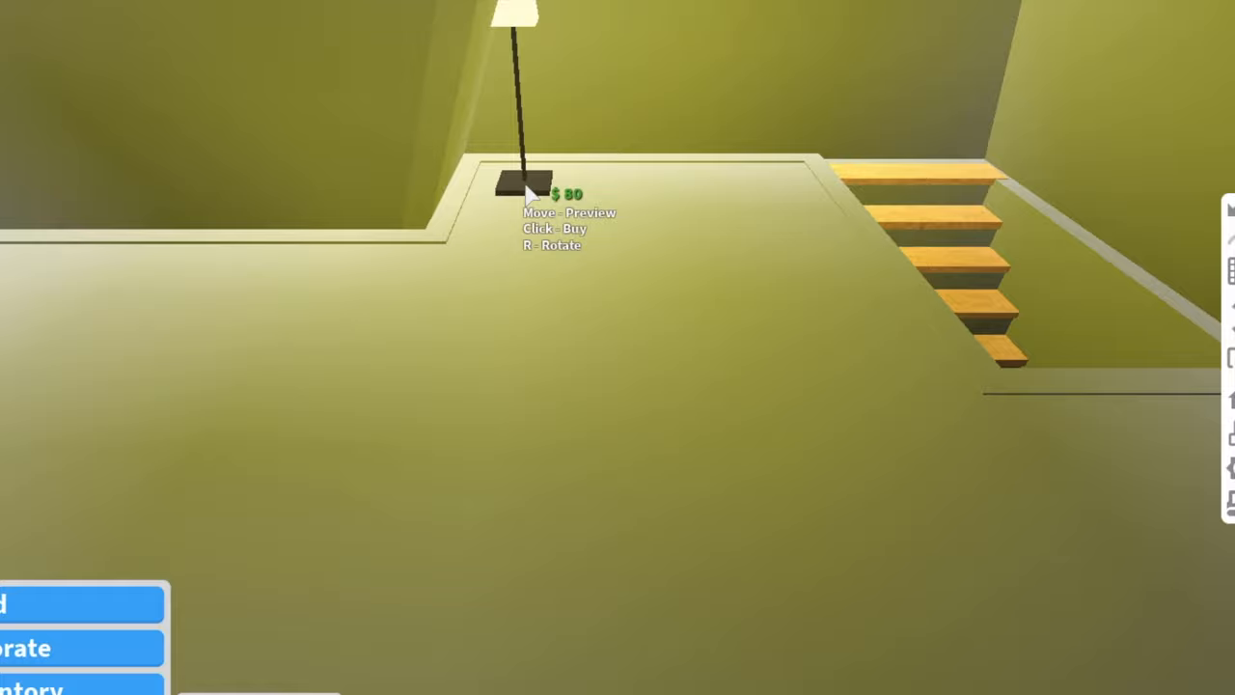
mouse_move(371, 352)
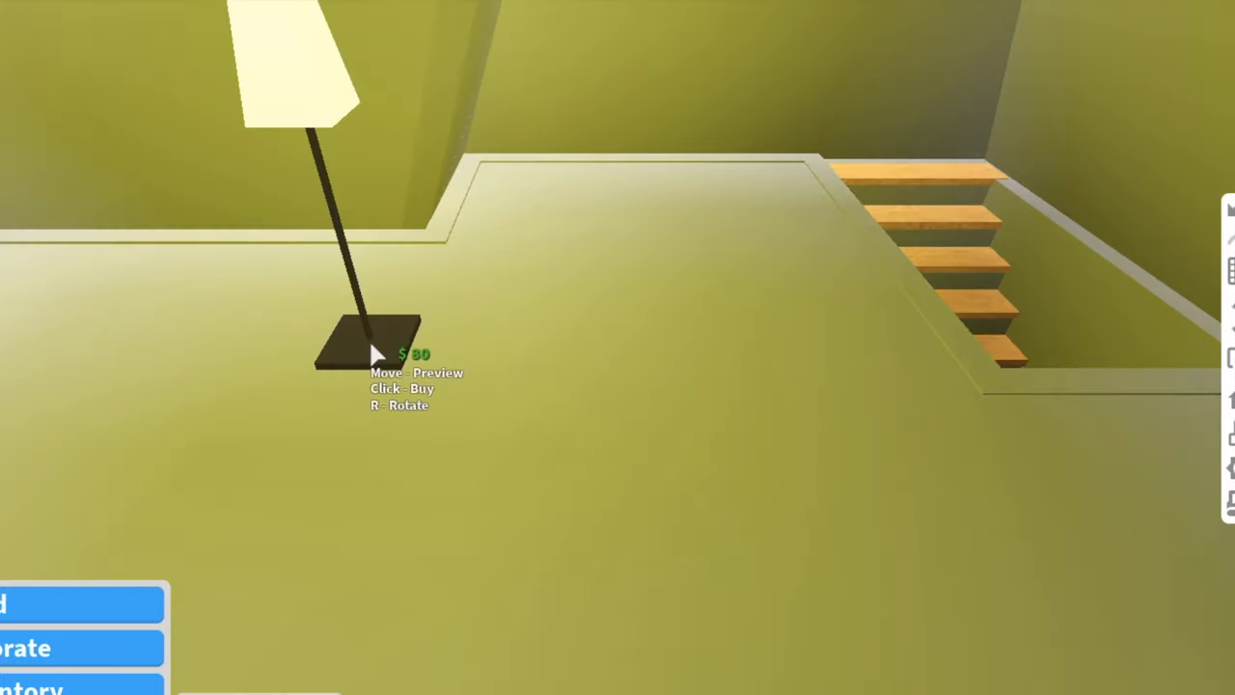
mouse_move(459, 280)
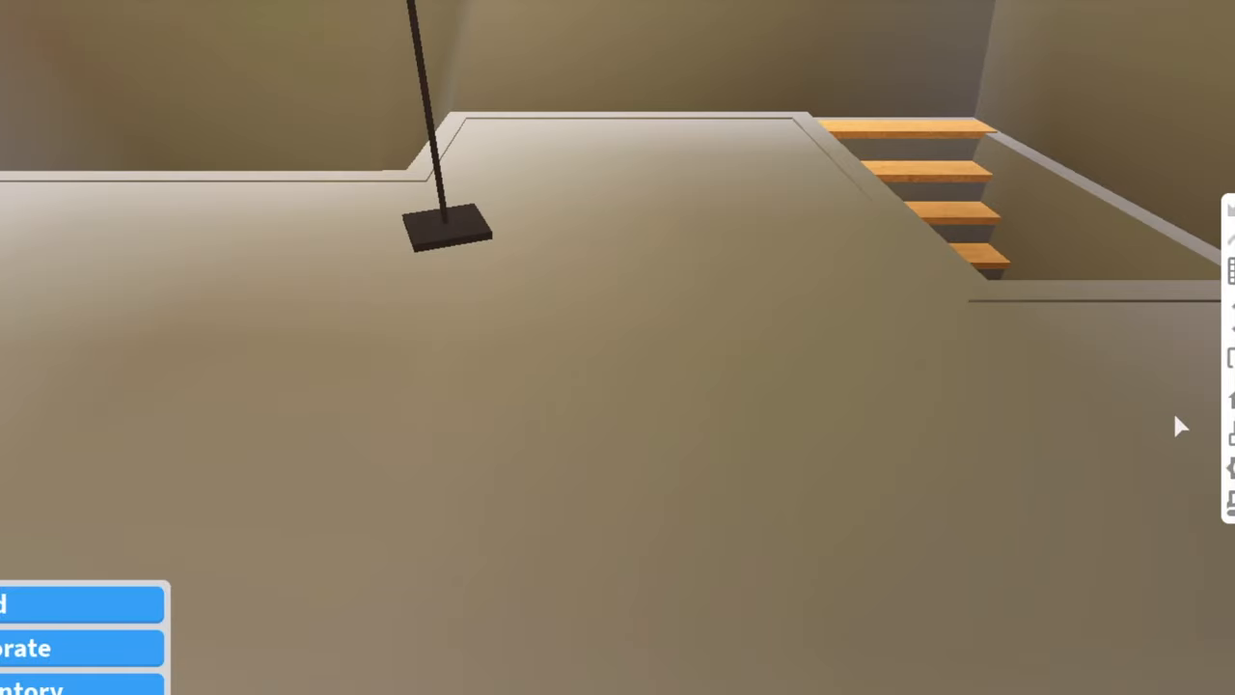
mouse_move(292, 555)
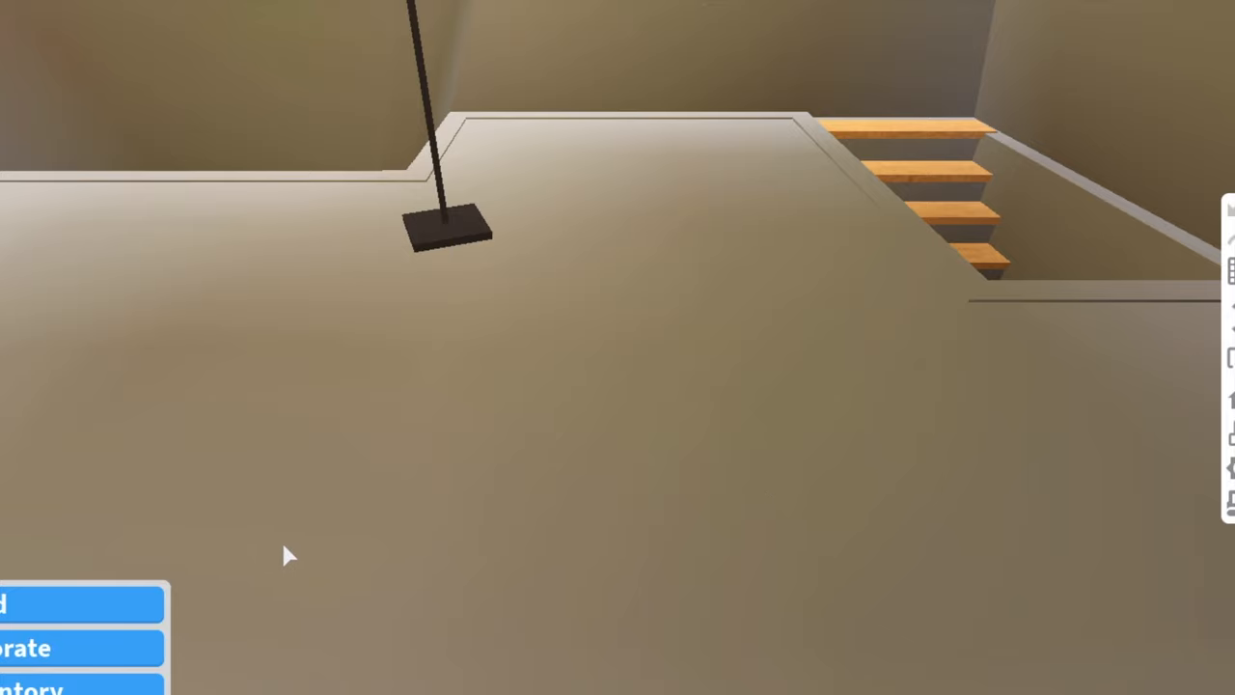
mouse_move(116, 606)
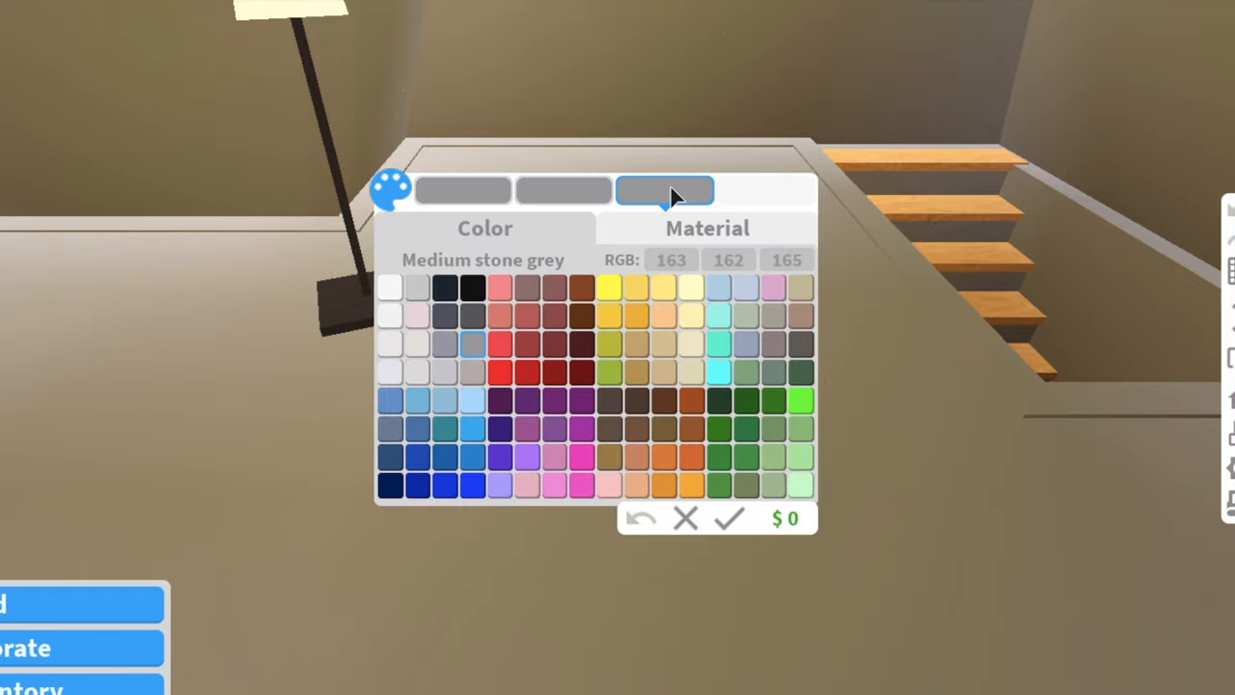
- Apply a rough stone texture and Medium stone grey colour to the upper floor, then confirm
left_click(708, 228)
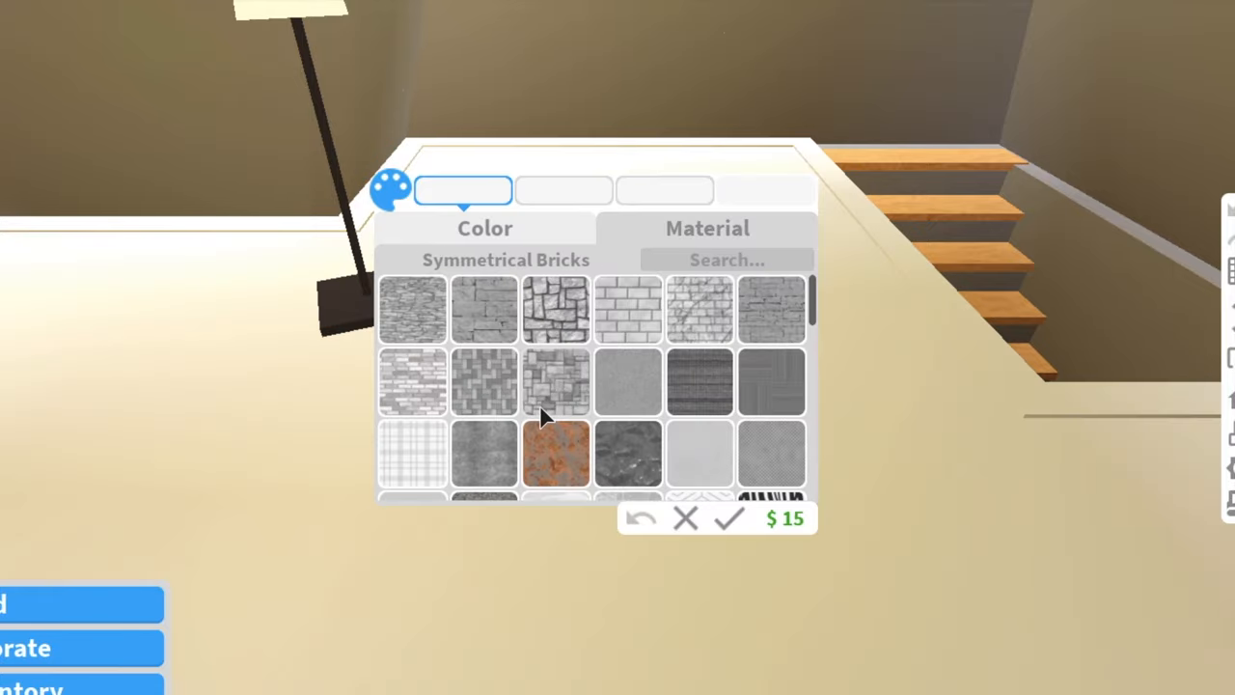
scroll("down", 3)
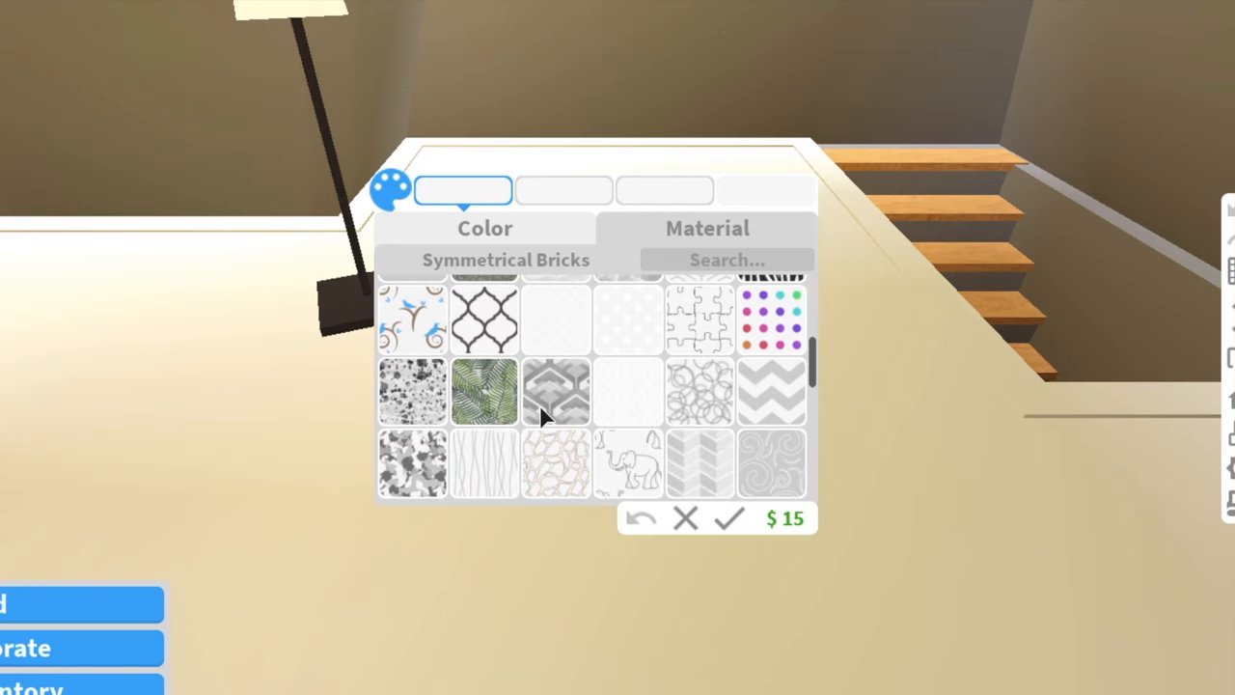
left_click(628, 374)
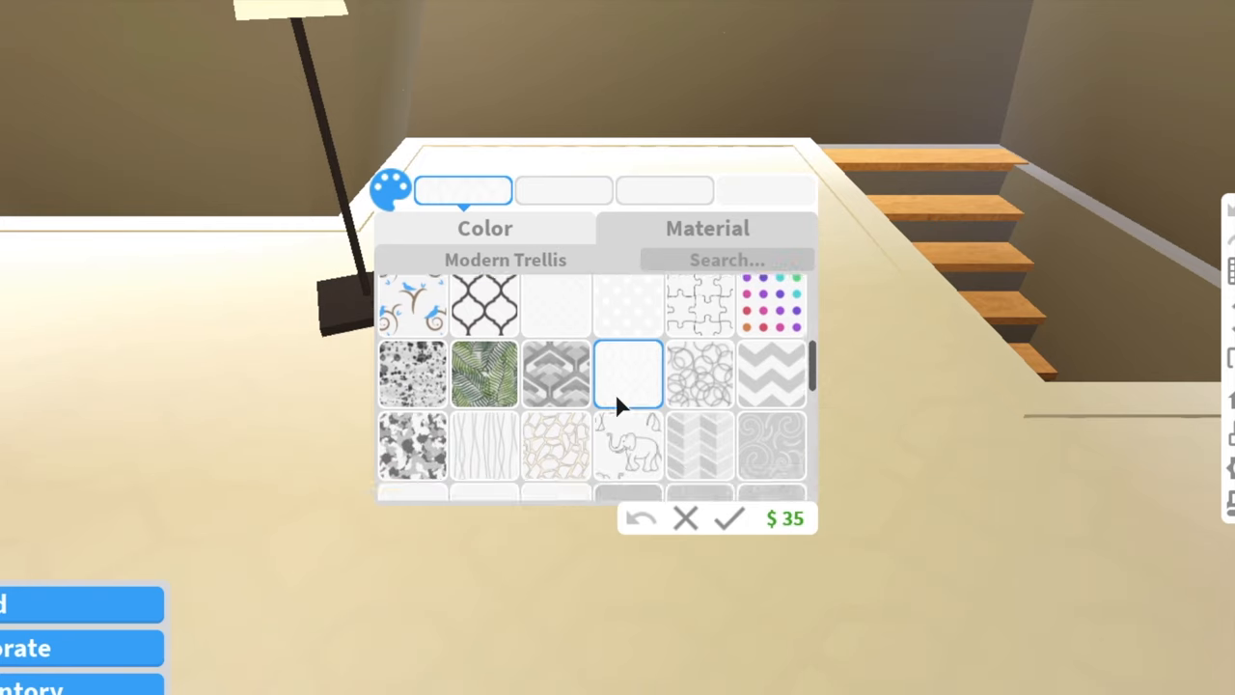
left_click(770, 328)
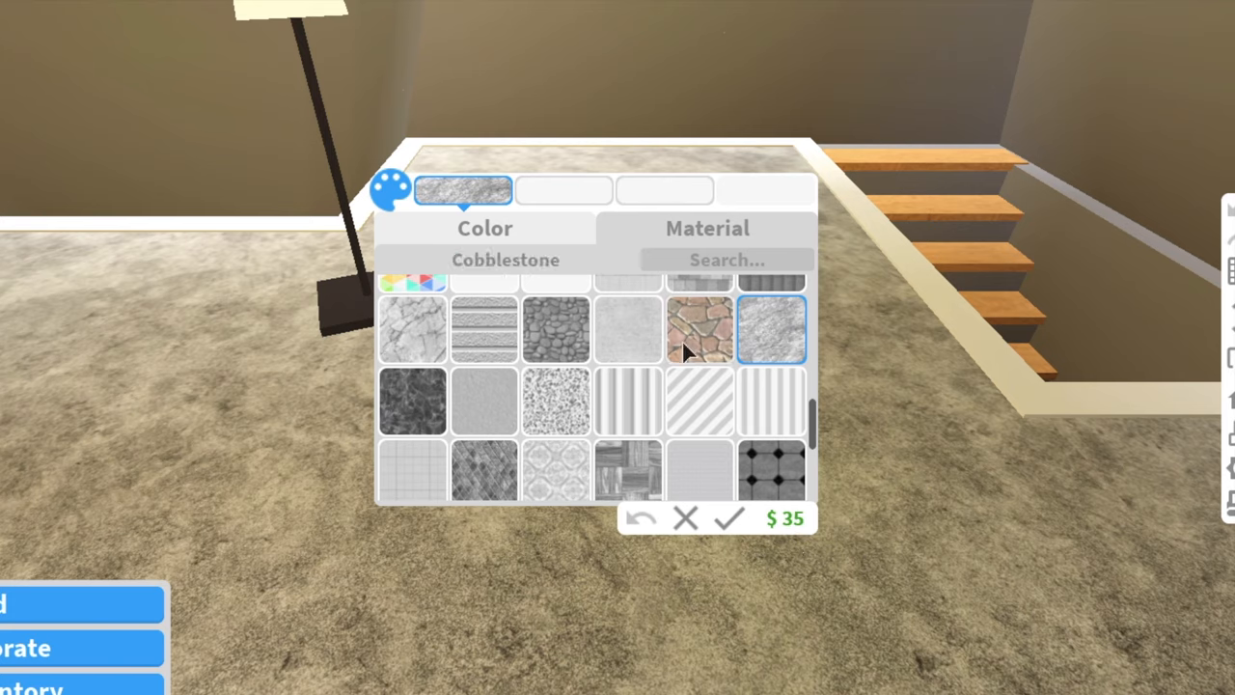
left_click(484, 228)
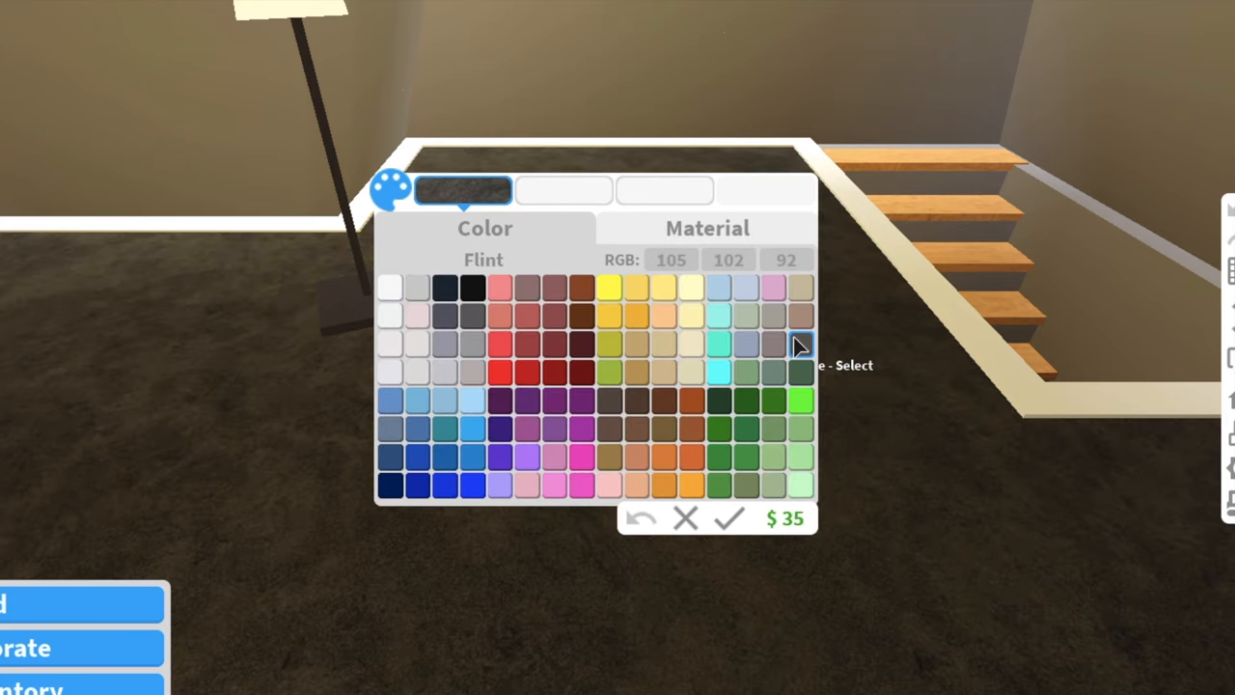
left_click(472, 346)
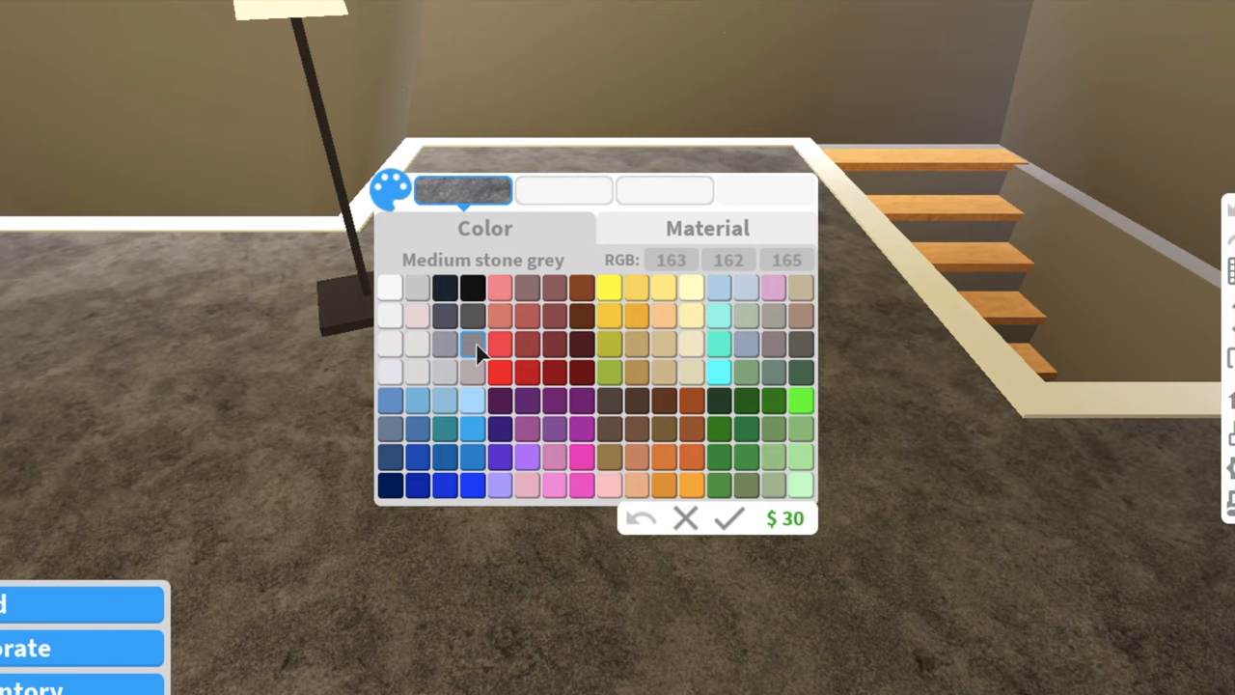
mouse_move(565, 196)
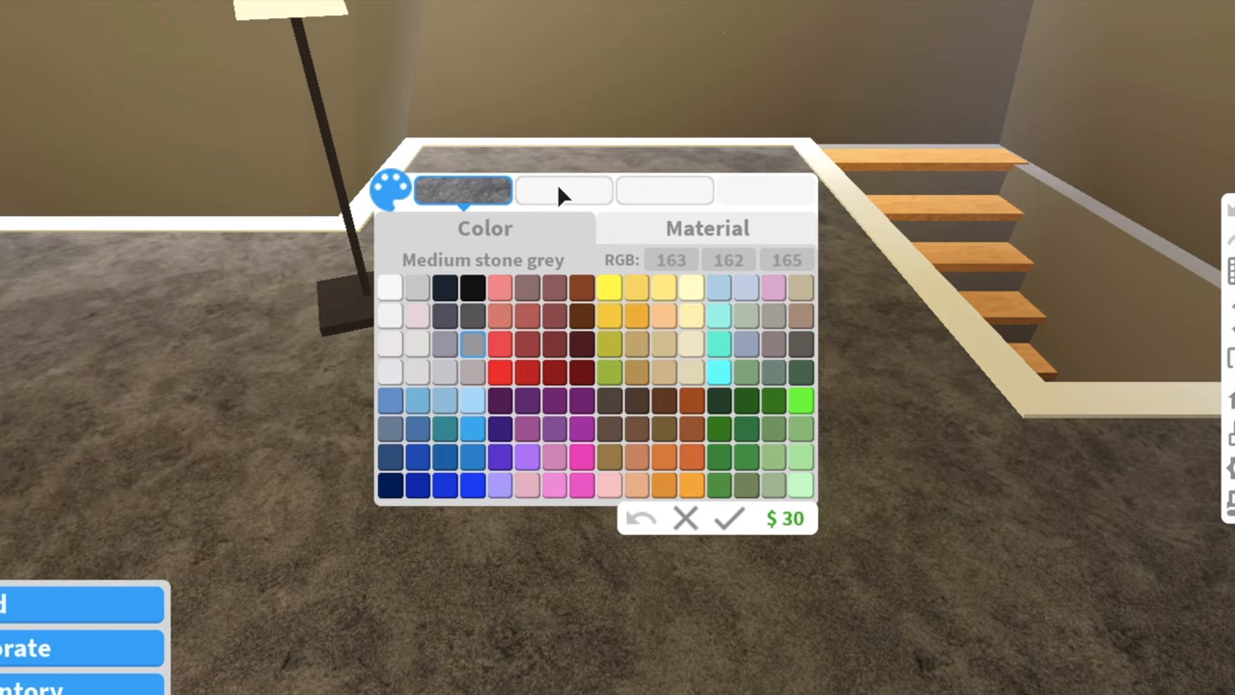
left_click(565, 190)
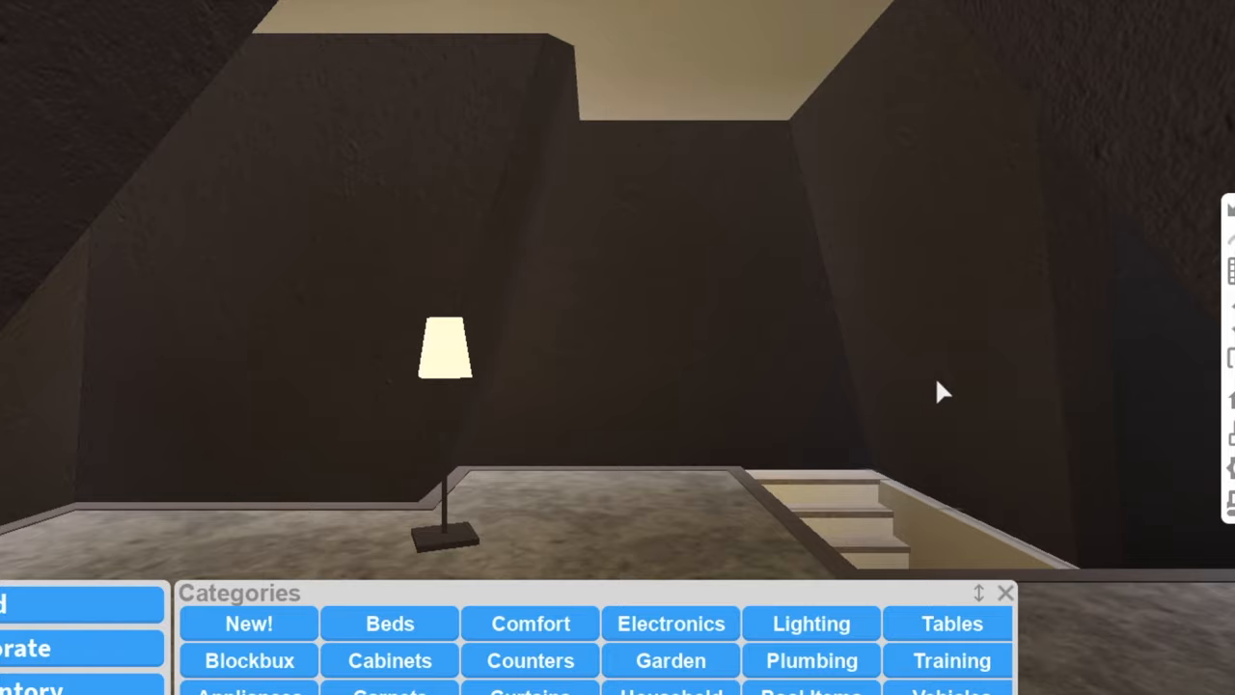
mouse_move(1107, 568)
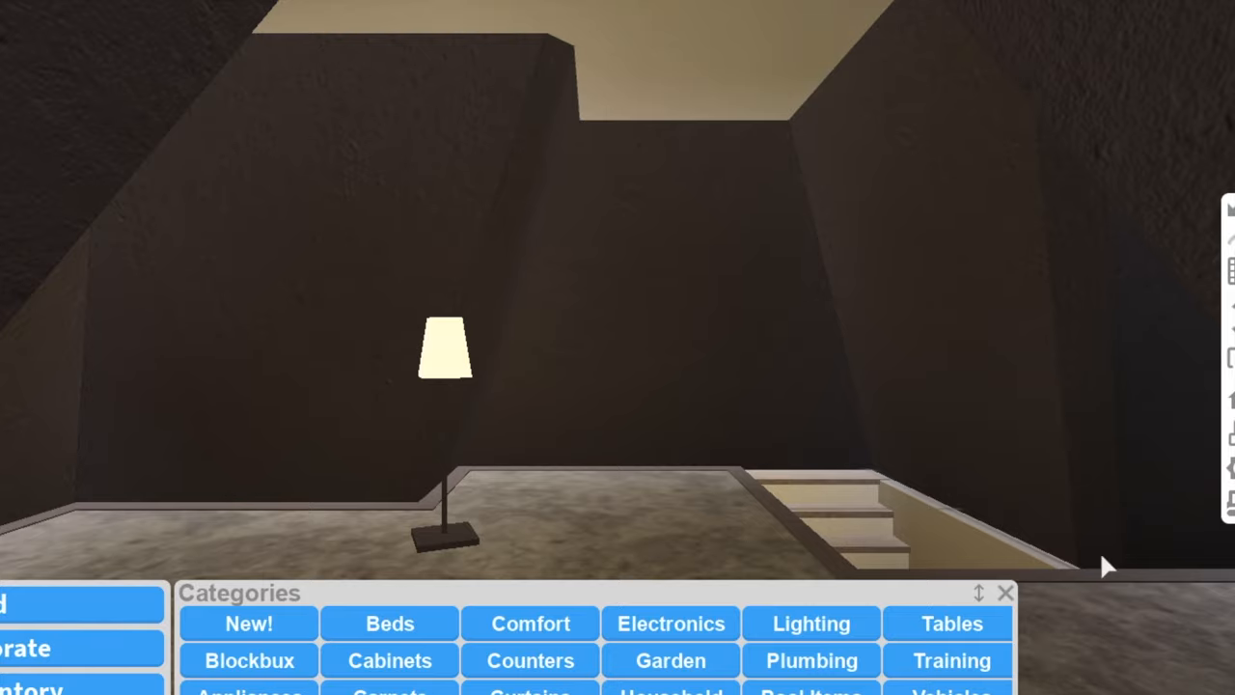